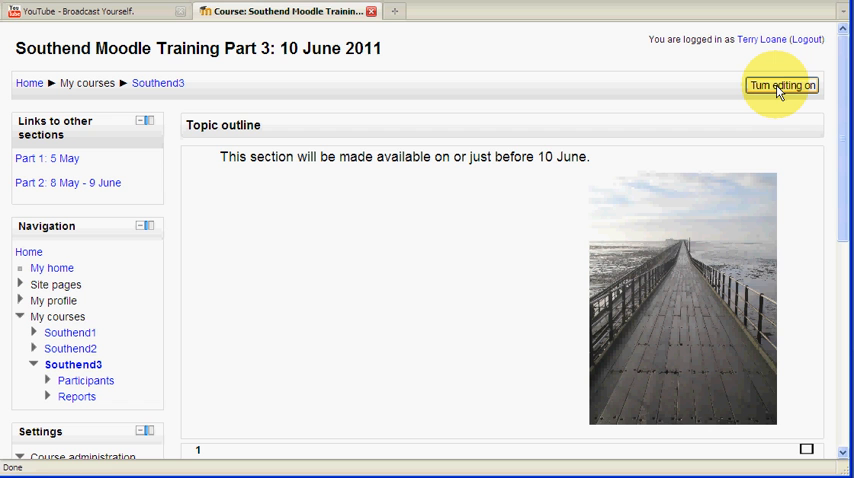
- Turn editing on for the Southend3 course and start editing Topic 1's summary
left_click(780, 86)
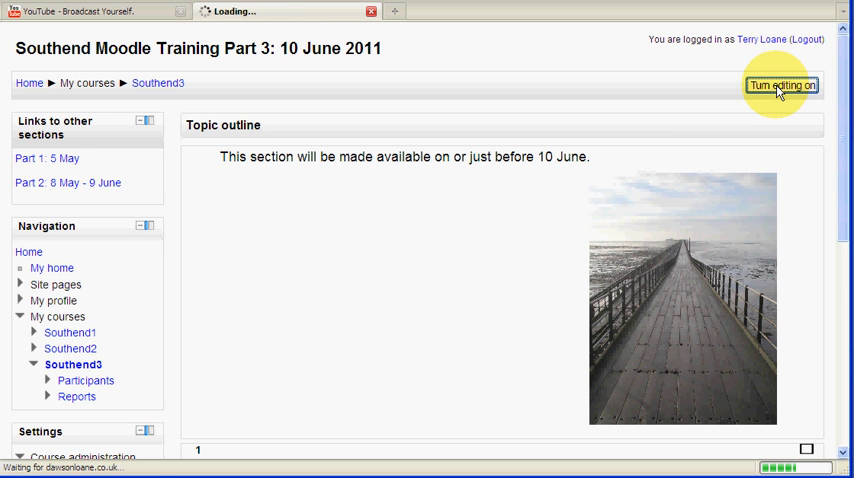
left_click(778, 84)
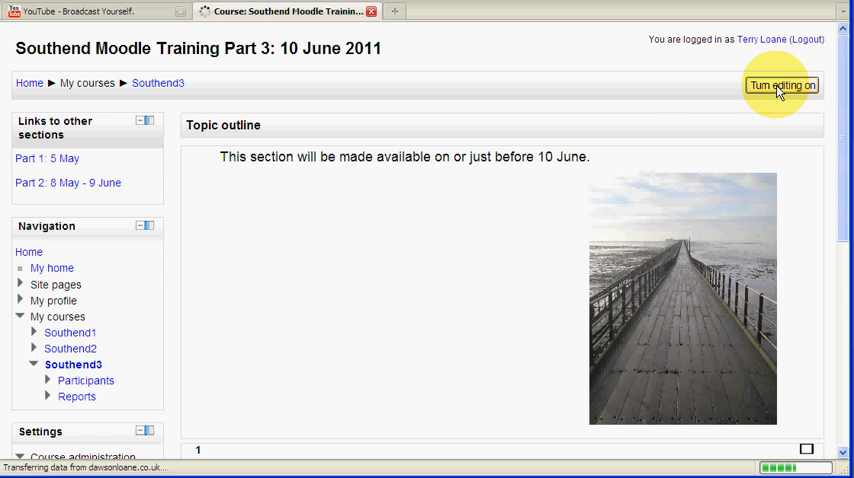
left_click(780, 84)
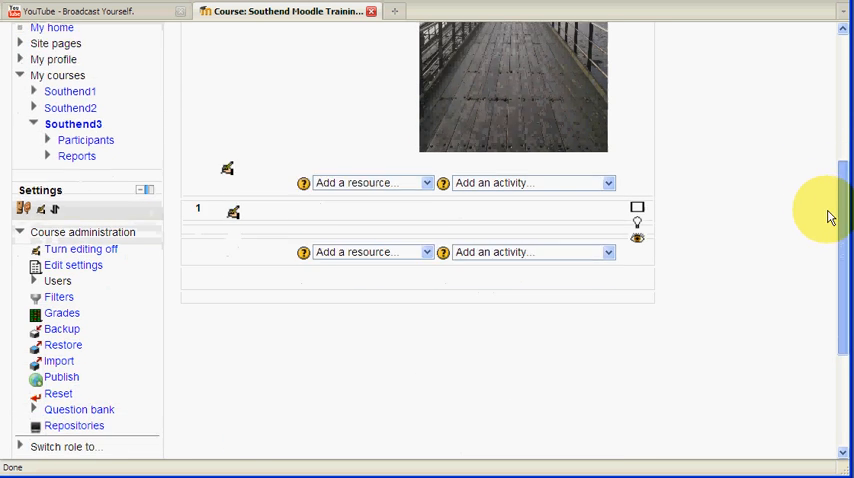
scroll("down", 3)
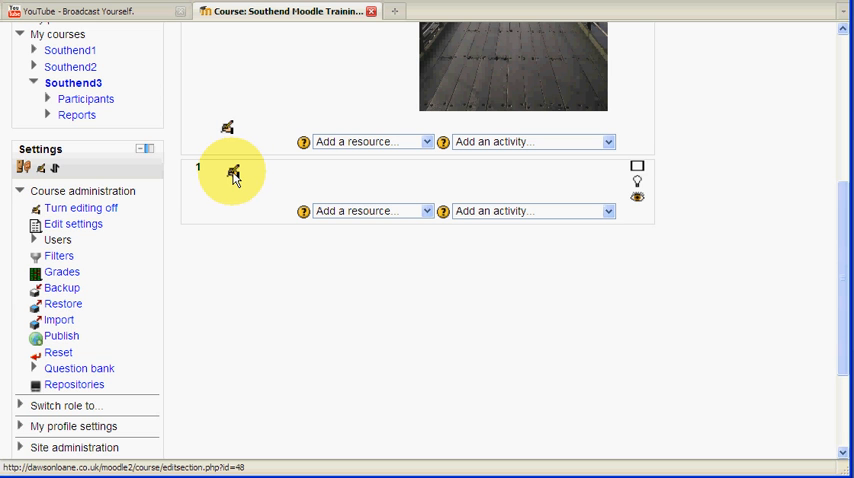
mouse_move(232, 172)
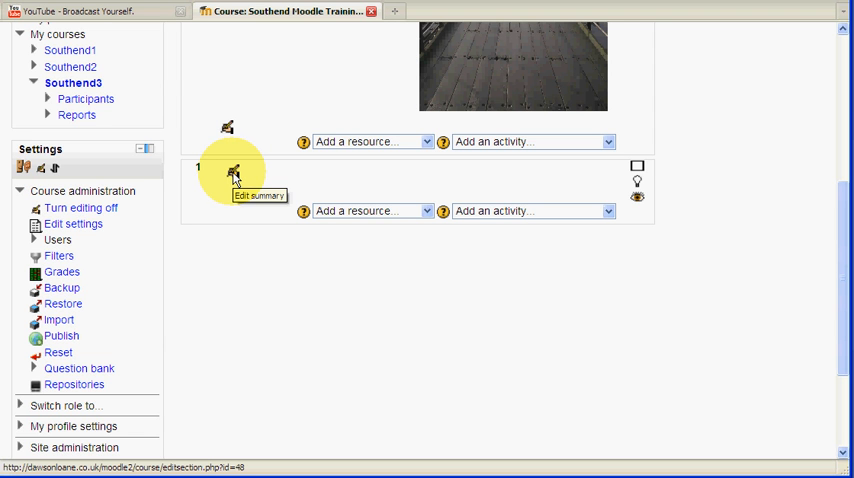
left_click(230, 170)
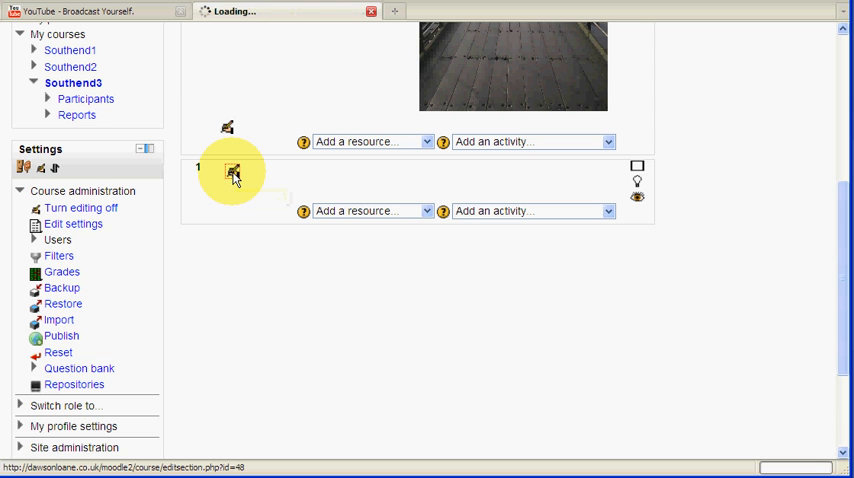
- Write 'Below is a video about Southend Pier' in the Topic 1 summary, ending on a new line
left_click(232, 172)
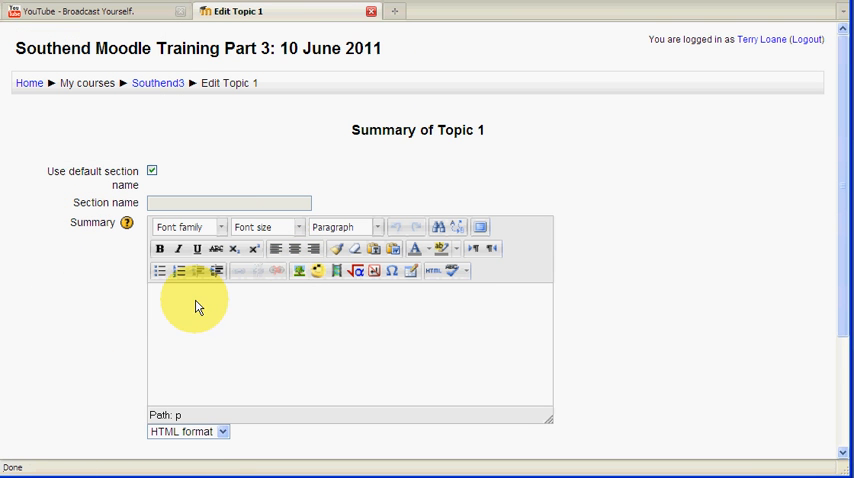
mouse_move(464, 296)
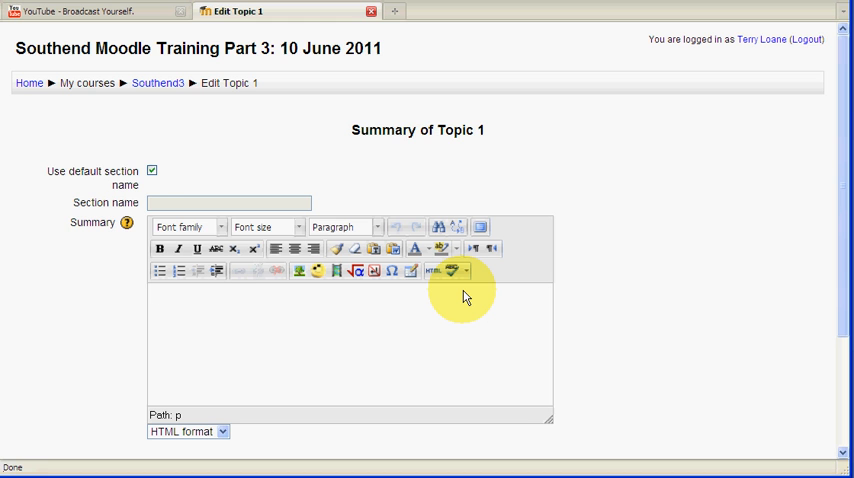
type("Bl")
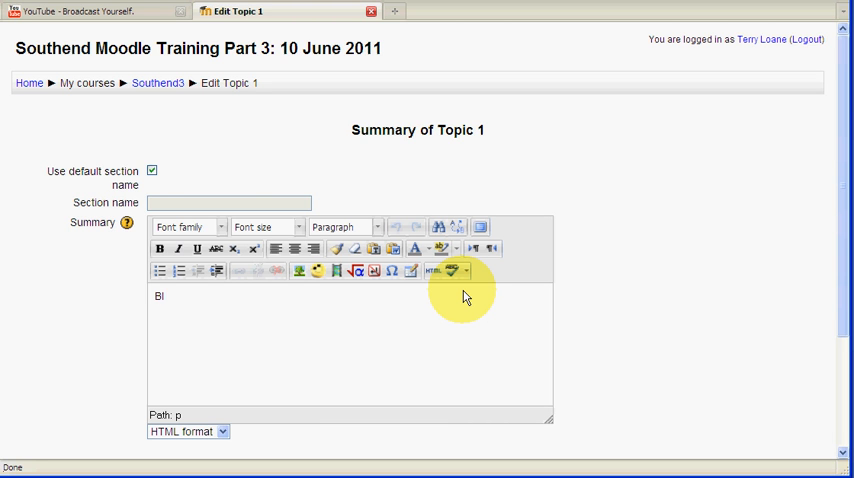
type("Below")
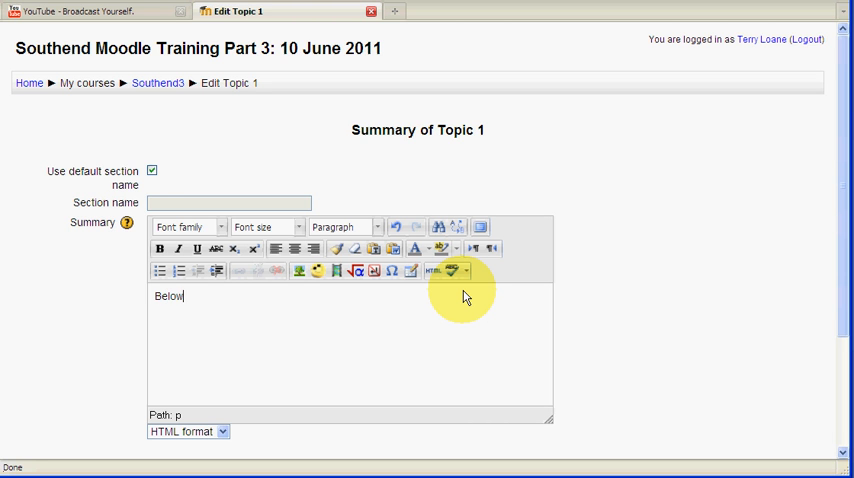
type("is a video about Southend")
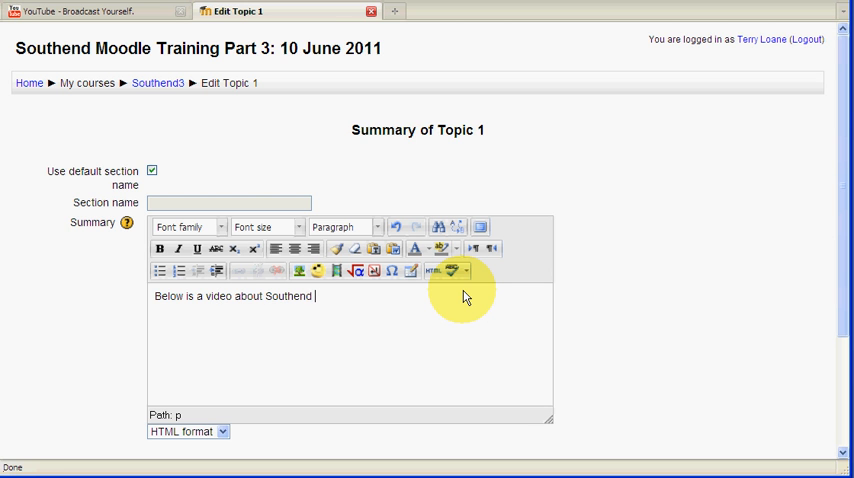
type("Pier")
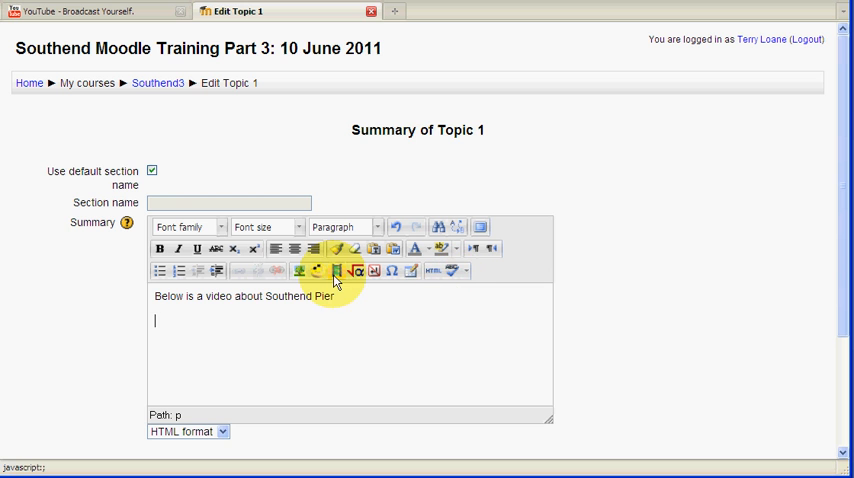
mouse_move(340, 272)
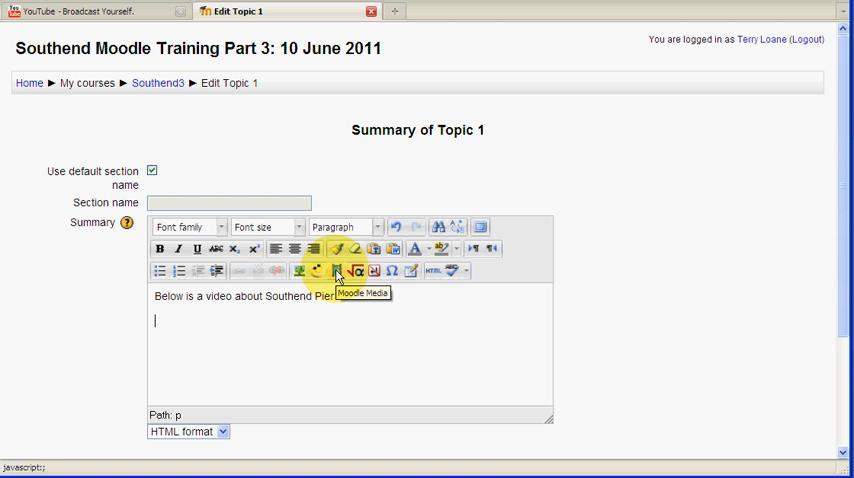
- Bring up the media file picker on YouTube videos and enter 'southend pier' as the search
left_click(356, 272)
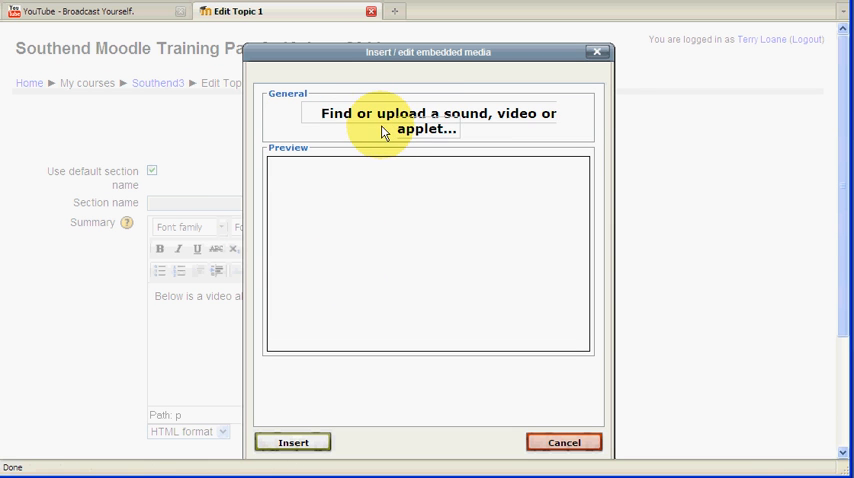
left_click(436, 120)
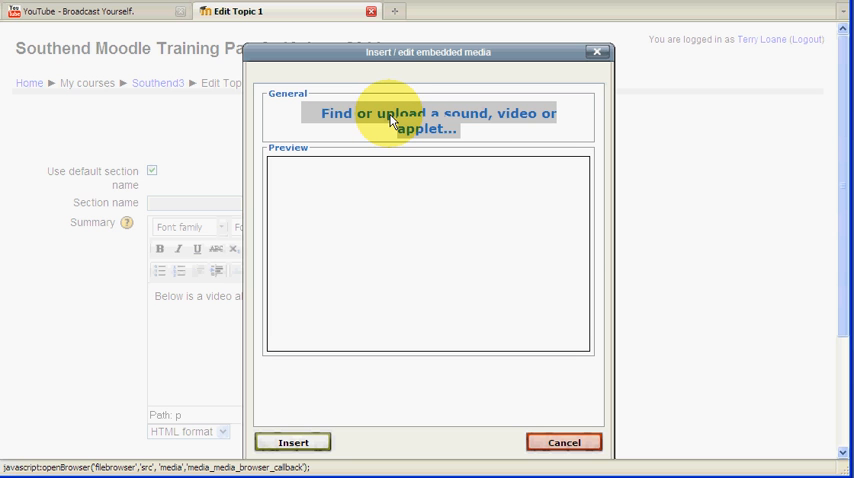
left_click(440, 112)
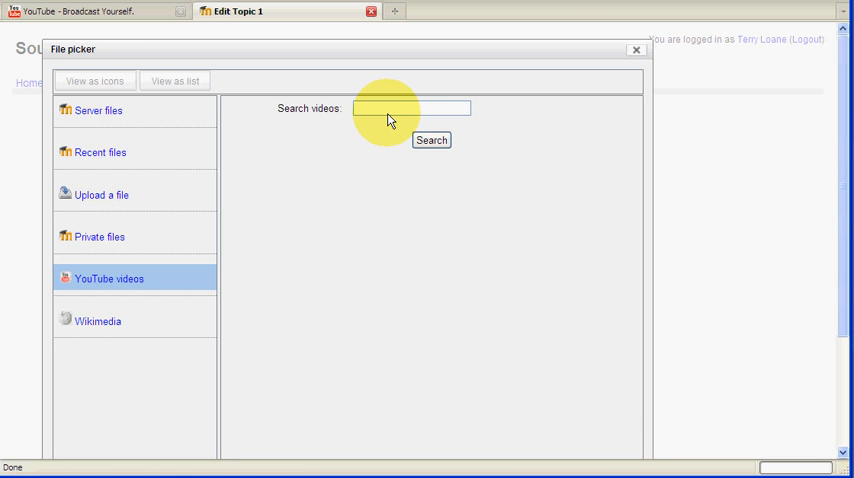
mouse_move(208, 222)
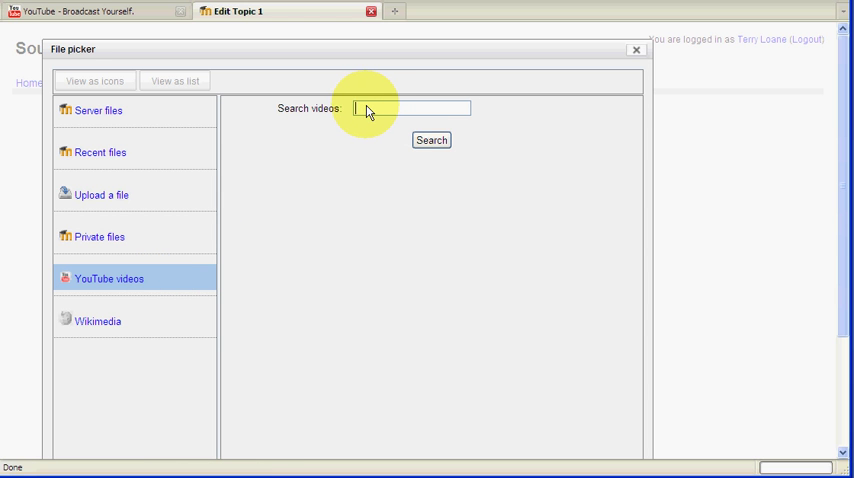
type("southern")
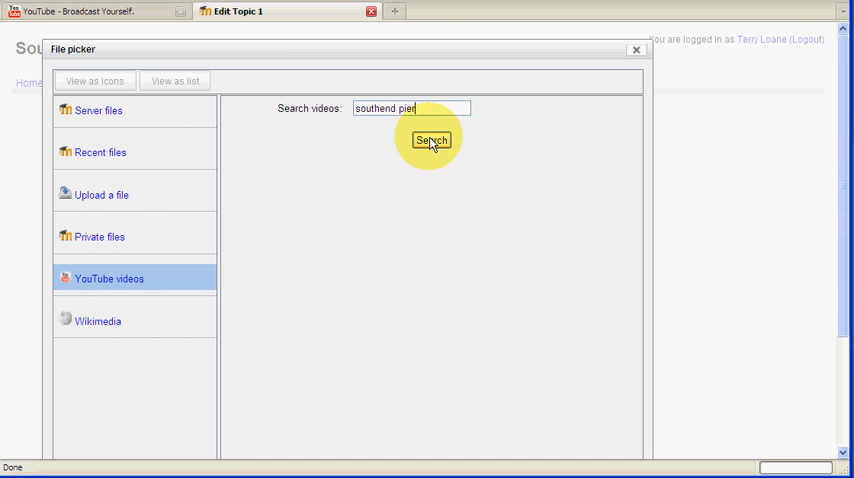
- Run the southend pier YouTube search, then return to an empty YouTube search form
left_click(428, 140)
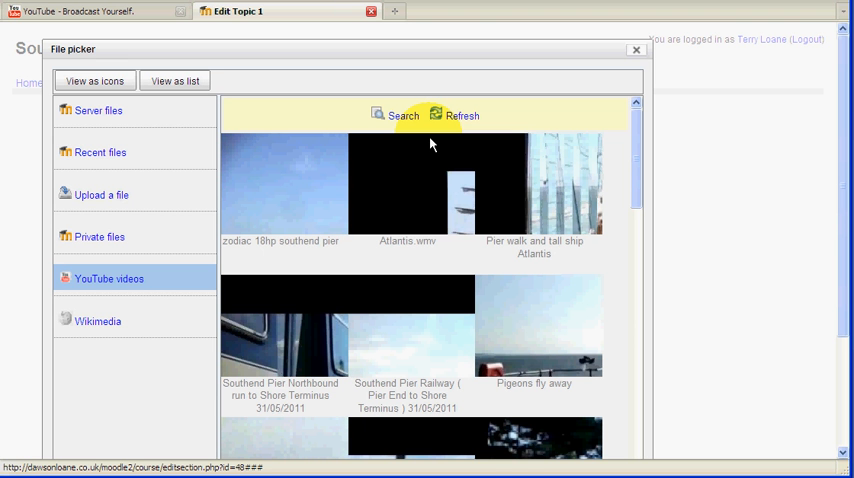
mouse_move(432, 144)
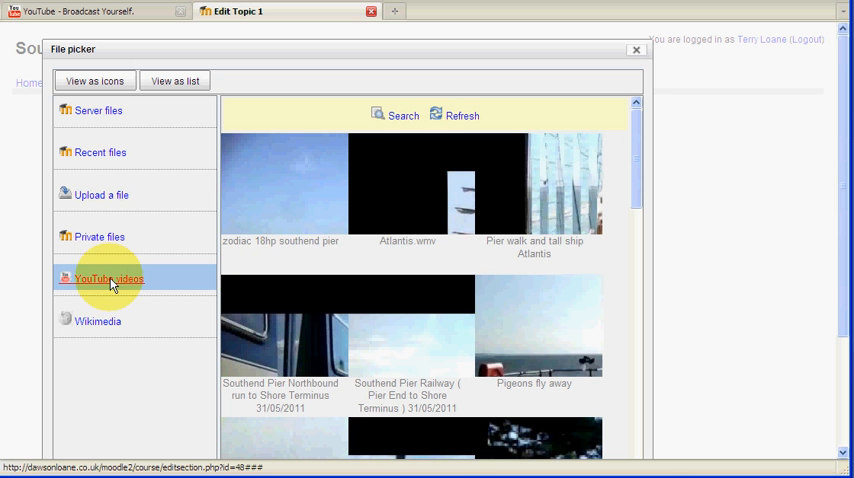
left_click(108, 278)
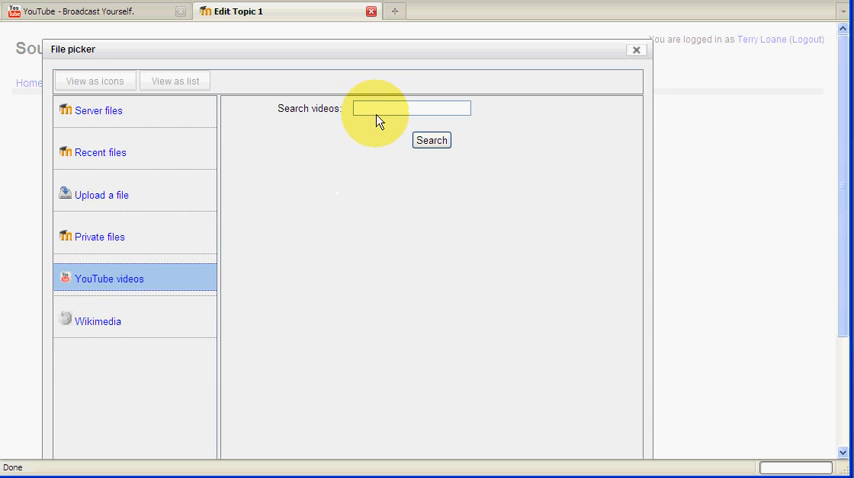
- Search by the video's URL and select the Southend Pier Northbound run to Shore Terminus video
left_click(390, 108)
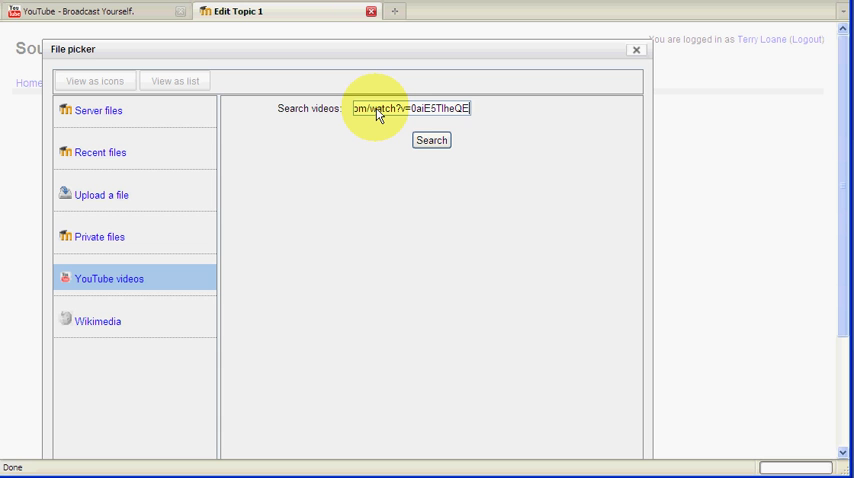
left_click(430, 140)
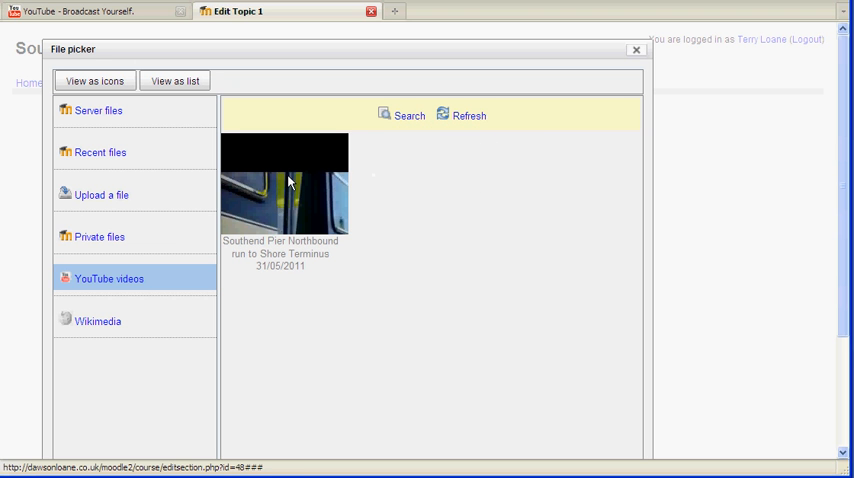
left_click(288, 188)
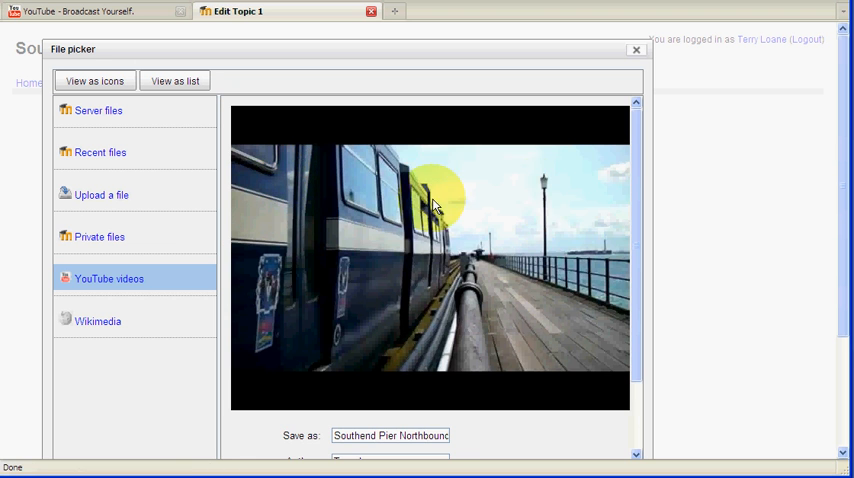
scroll("down", 3)
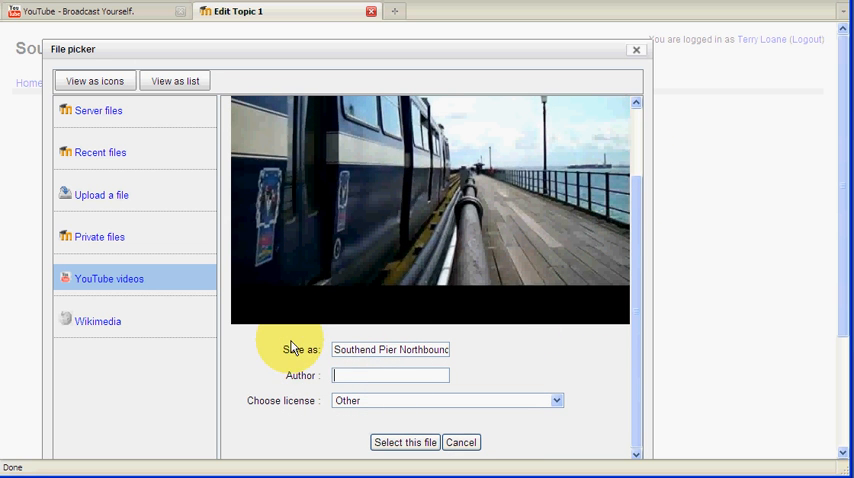
mouse_move(406, 442)
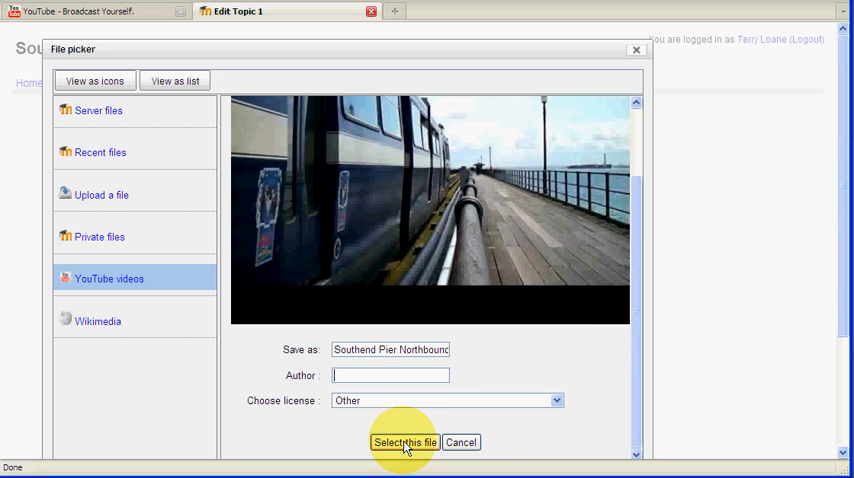
left_click(404, 442)
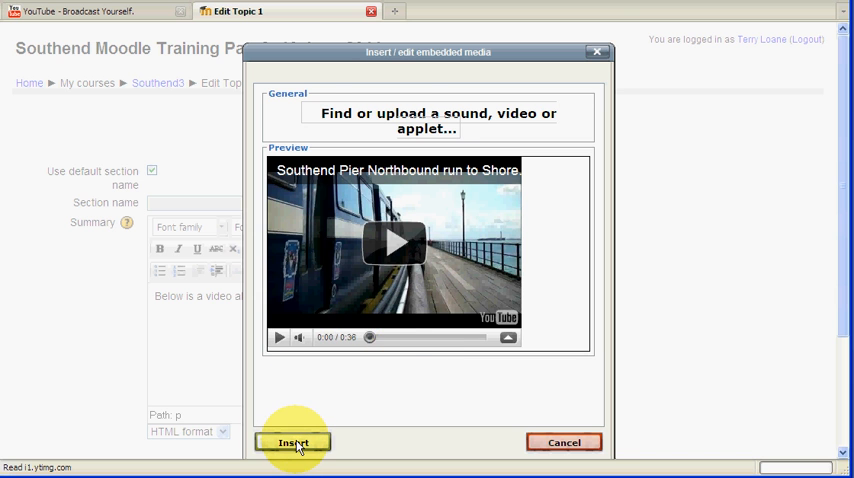
- Insert the video beneath the intro line and save the Topic 1 summary
left_click(290, 442)
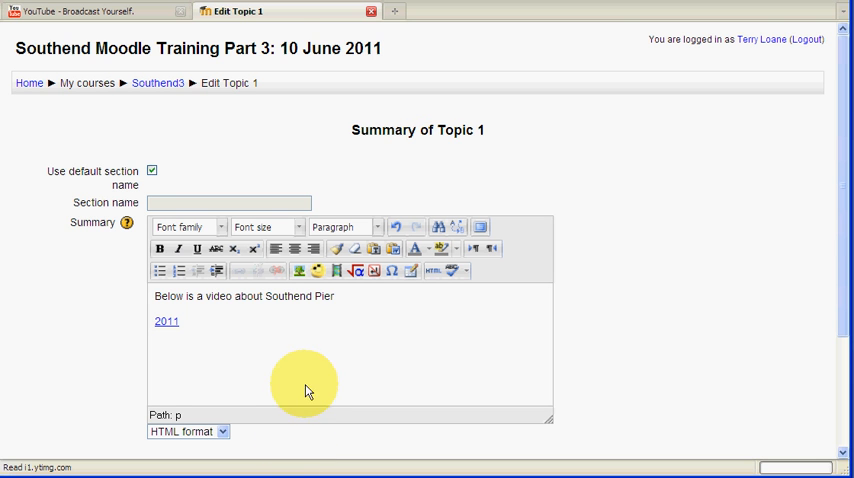
mouse_move(302, 340)
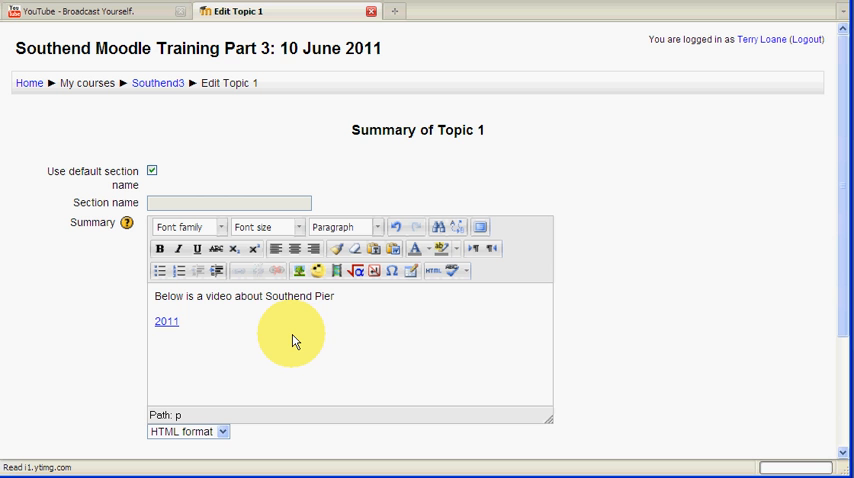
mouse_move(176, 322)
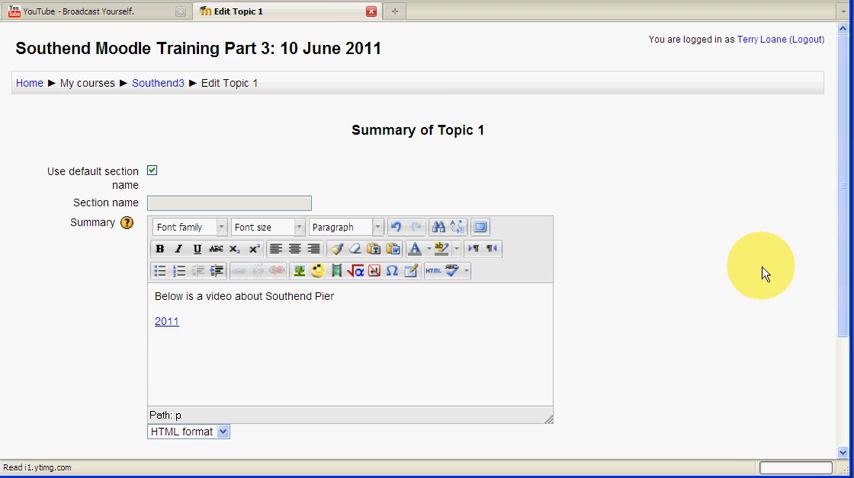
scroll("down", 3)
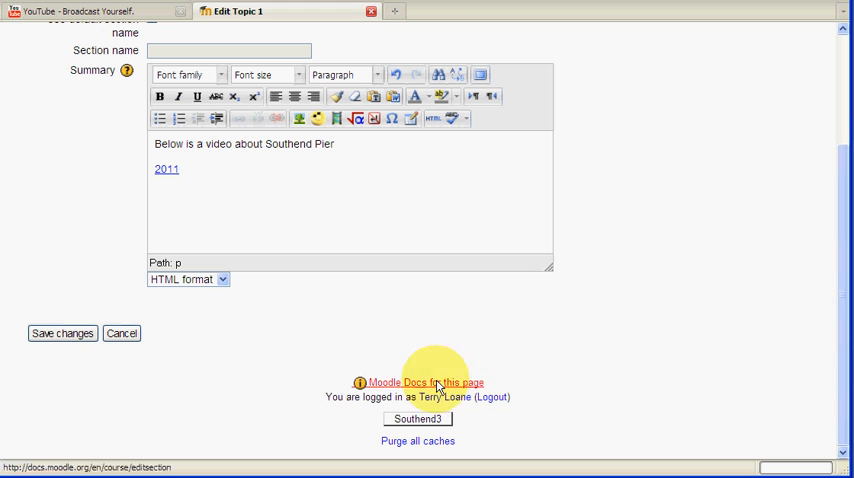
left_click(62, 332)
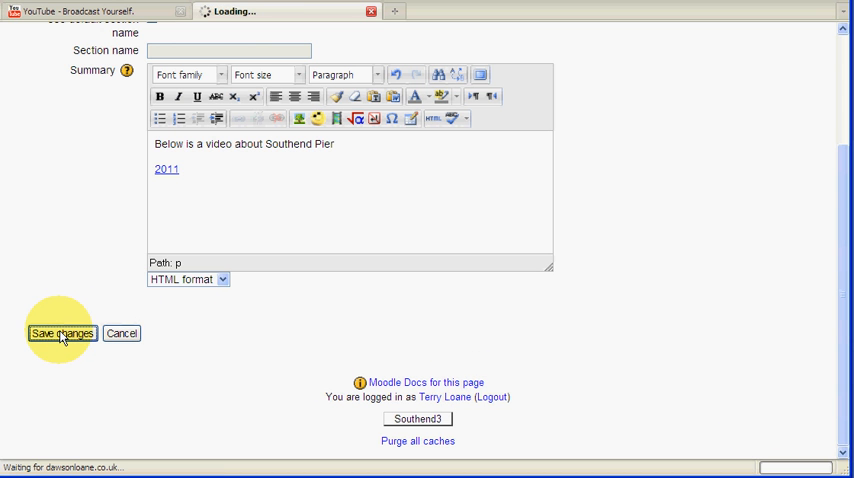
- Scroll the course page to view Topic 1's intro line with the embedded Southend Pier player
left_click(60, 334)
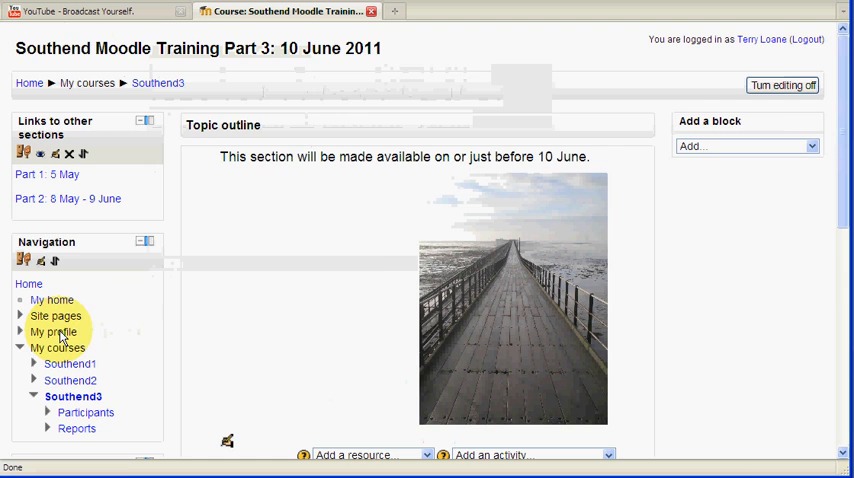
scroll("down", 3)
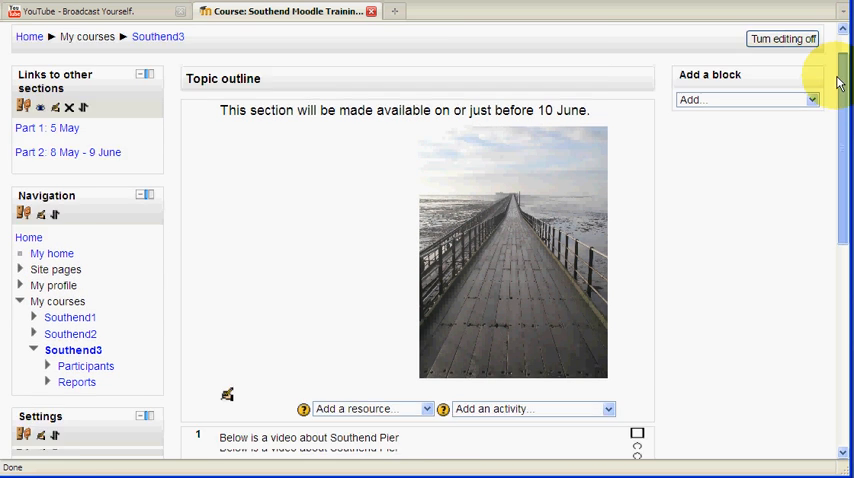
scroll("down", 3)
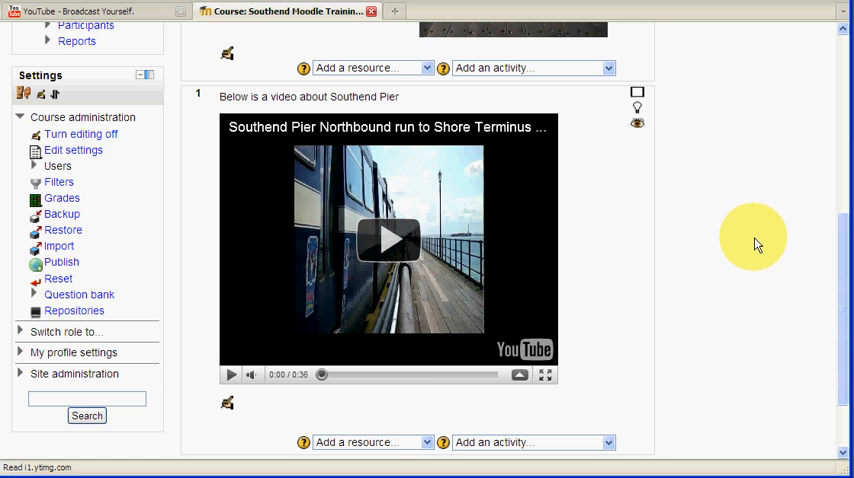
mouse_move(796, 296)
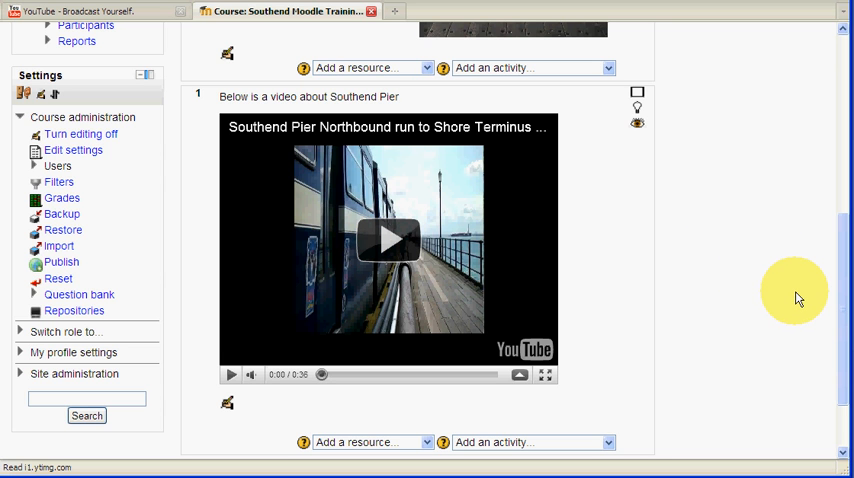